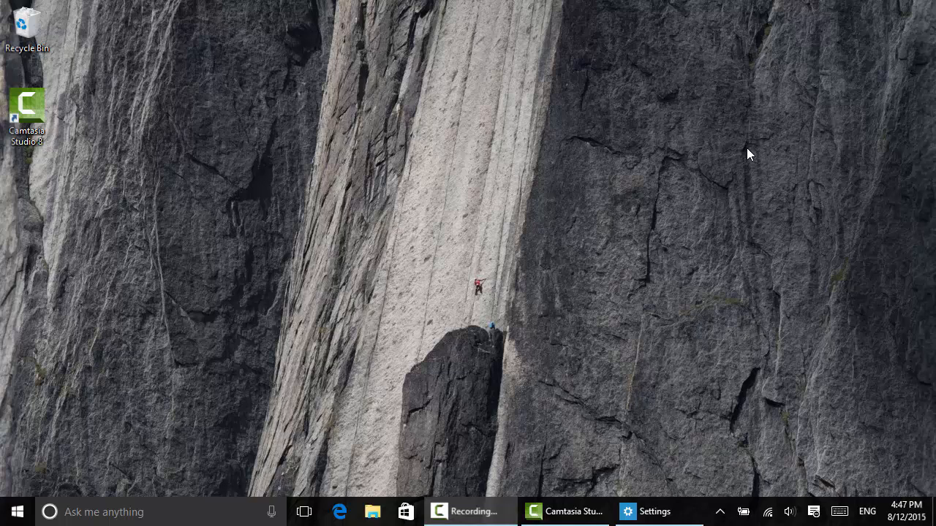
mouse_move(664, 151)
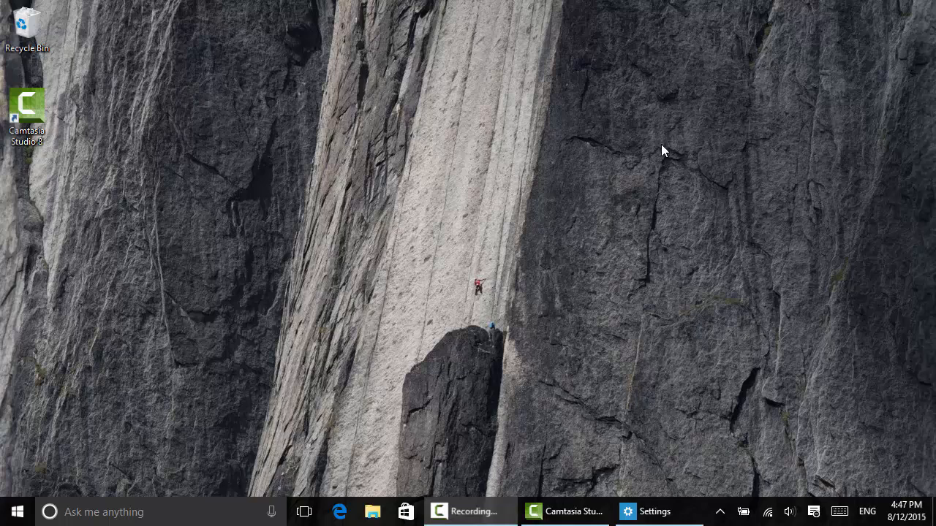
mouse_move(542, 179)
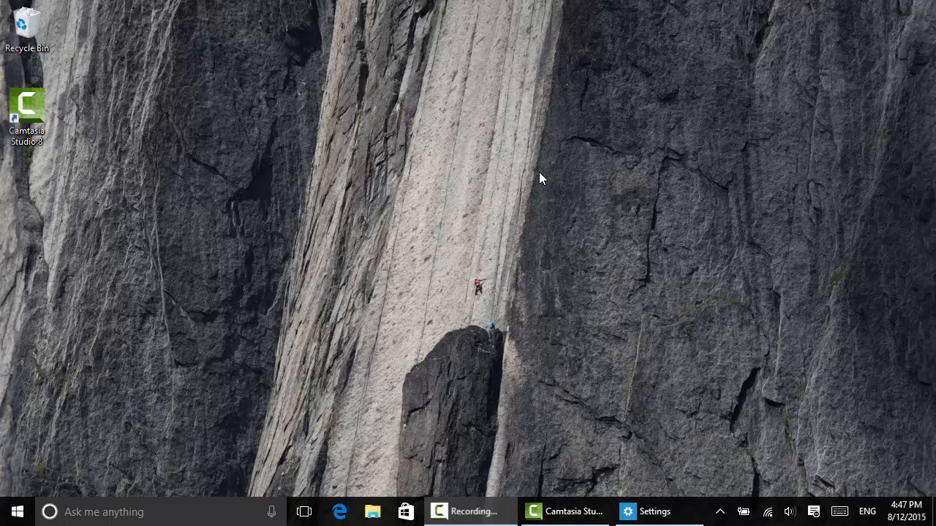
mouse_move(266, 273)
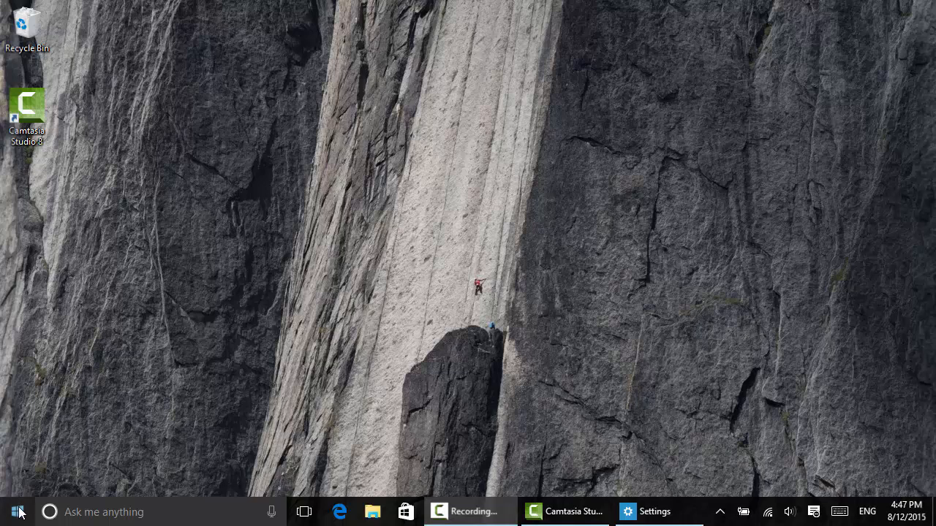
Launch File Explorer from the Start button's Win+X shortcut menu
right_click(12, 512)
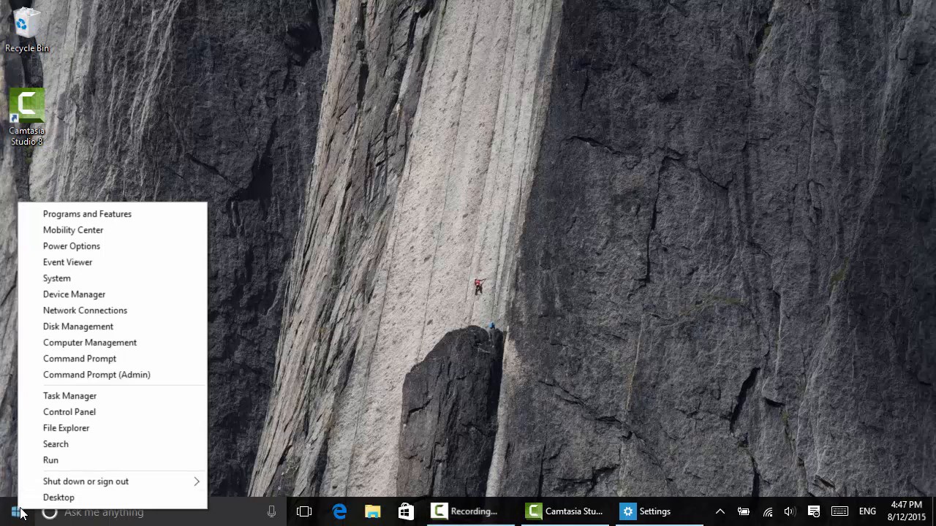
mouse_move(50, 460)
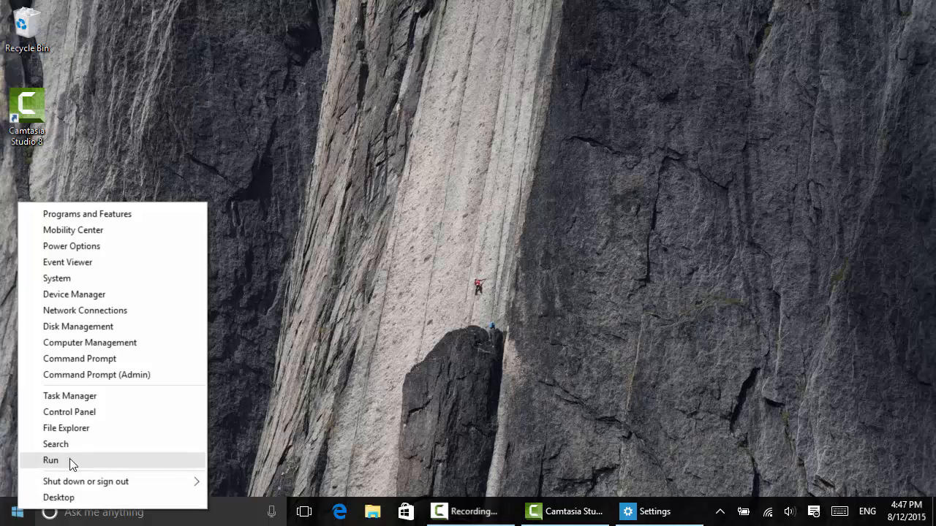
click(66, 426)
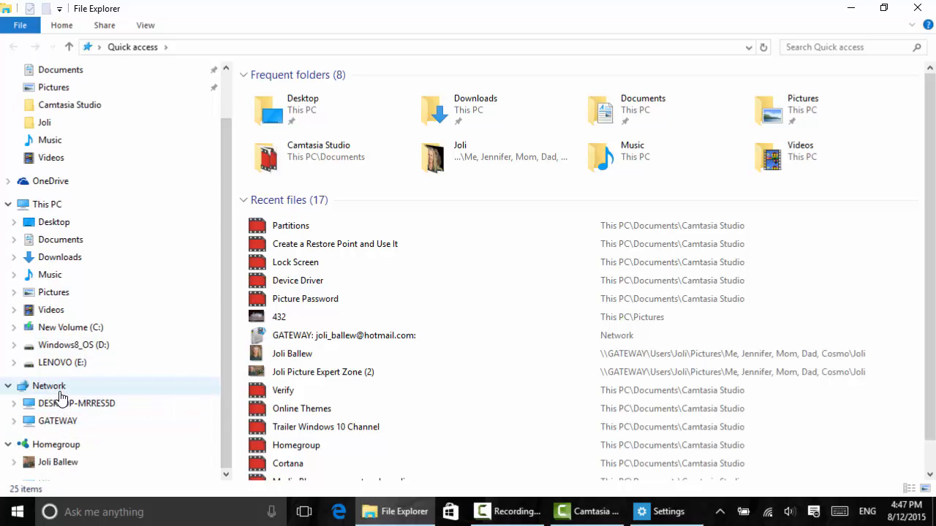
Browse GATEWAY's shared folders under Network and show its right-click connection options
click(57, 421)
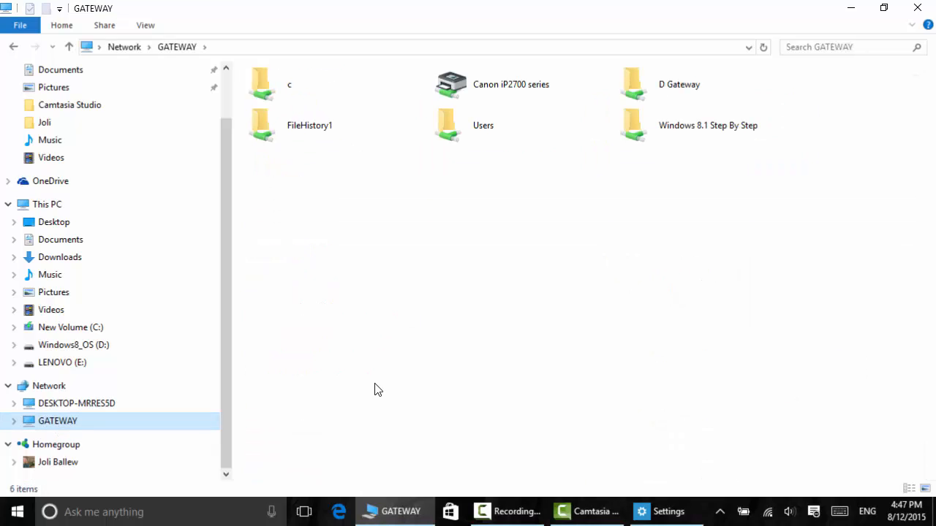
mouse_move(476, 208)
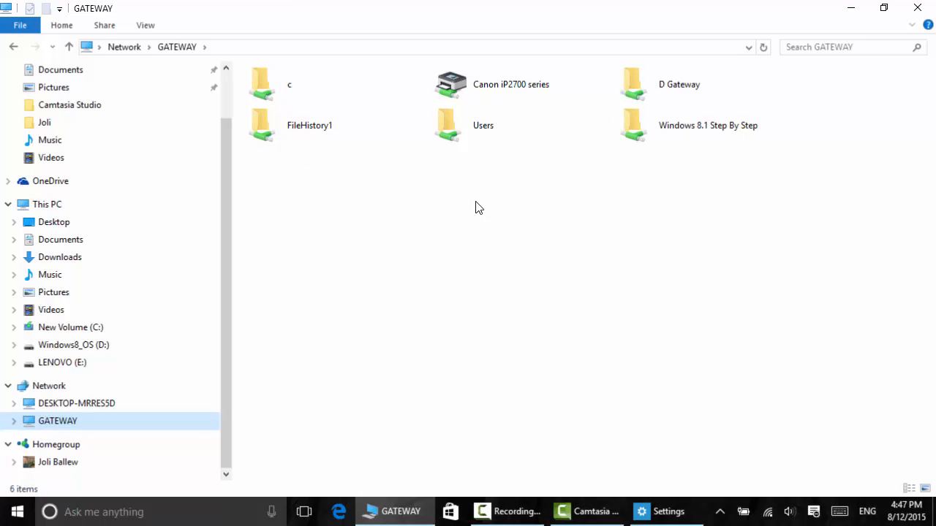
mouse_move(500, 243)
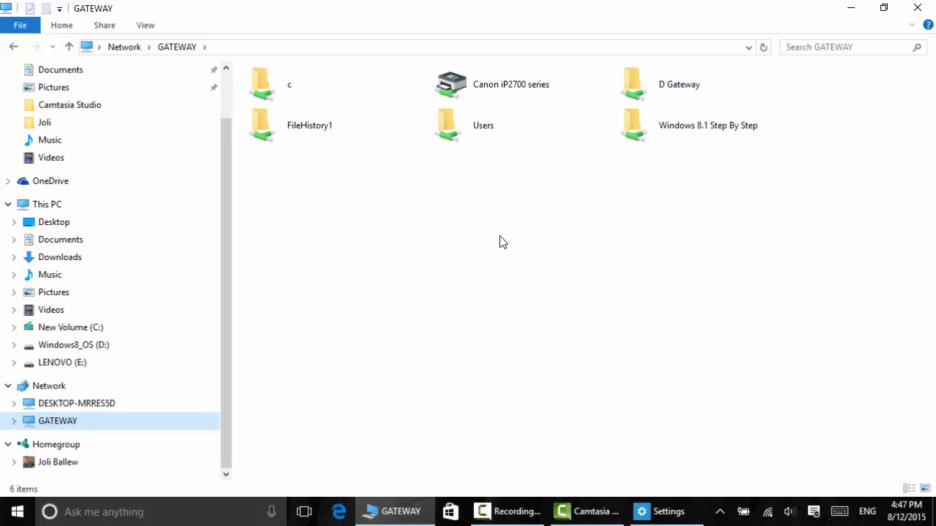
mouse_move(502, 245)
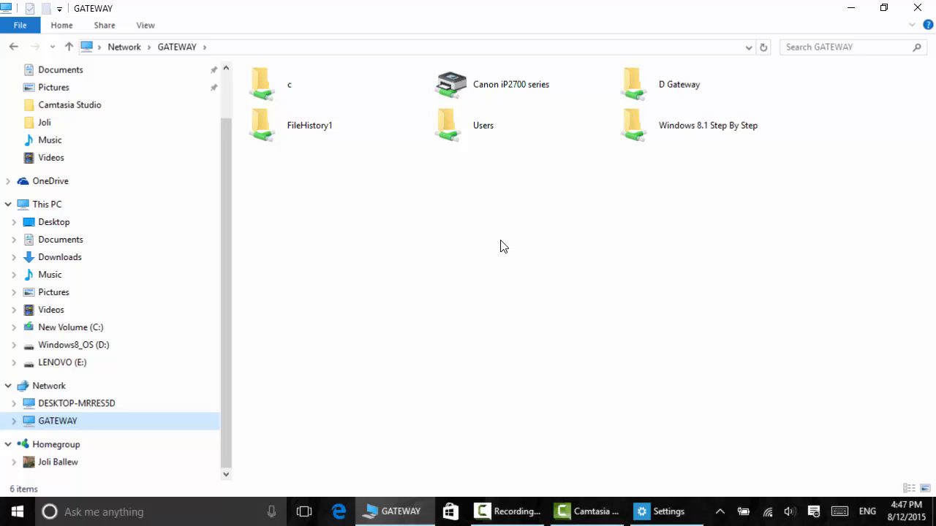
mouse_move(298, 369)
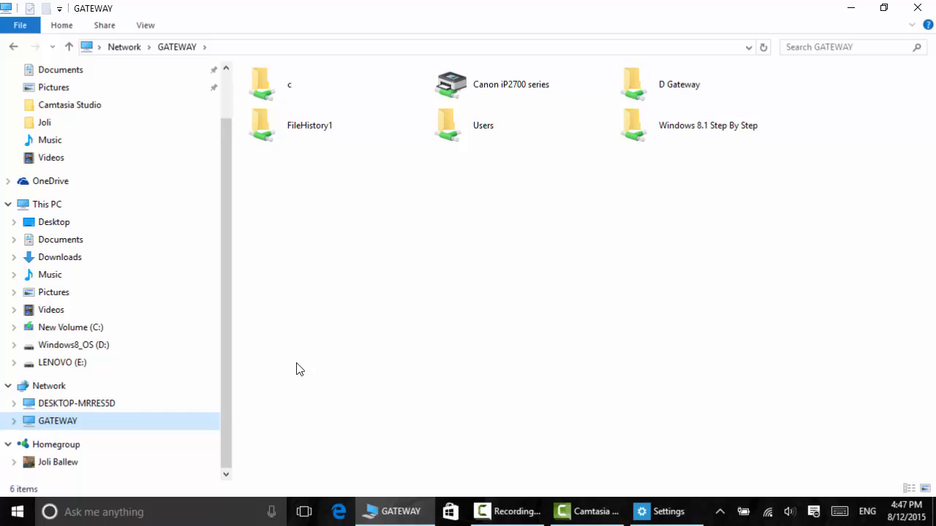
right_click(57, 421)
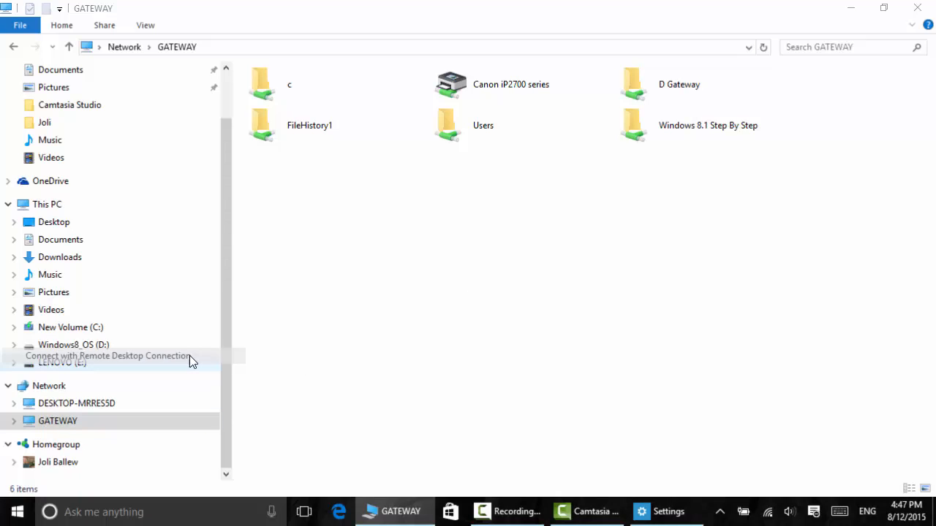
Connect to GATEWAY with Remote Desktop Connection and submit the account password
click(109, 355)
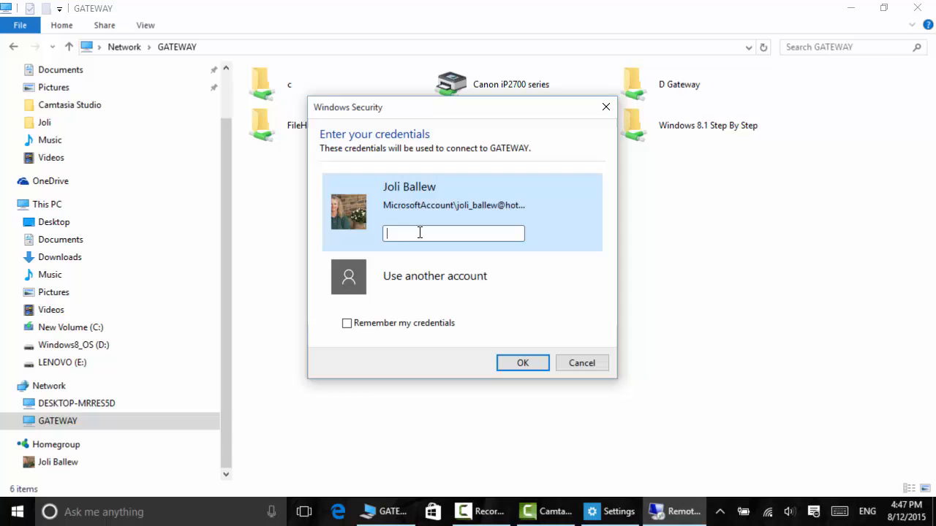
text(password)
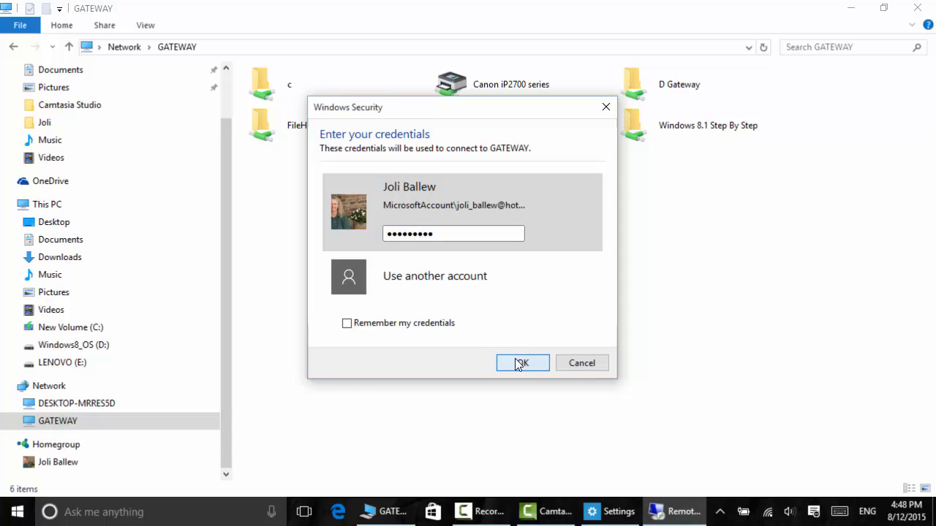
click(521, 362)
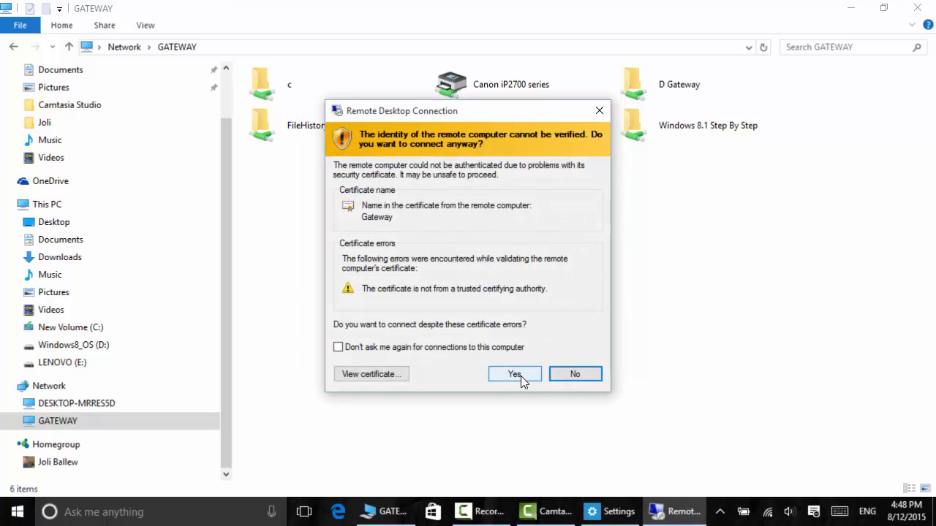
Accept the unverified certificate warning and maximize the GATEWAY session to full screen
click(514, 374)
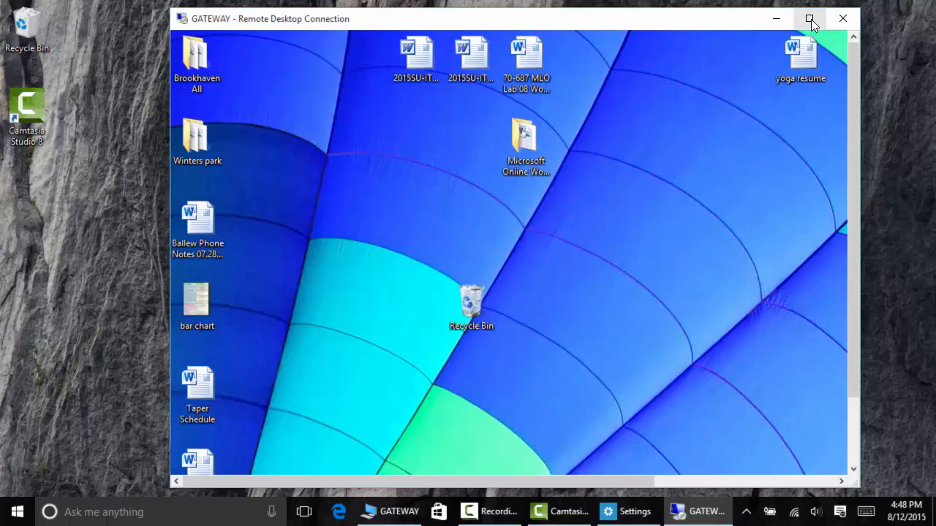
click(810, 18)
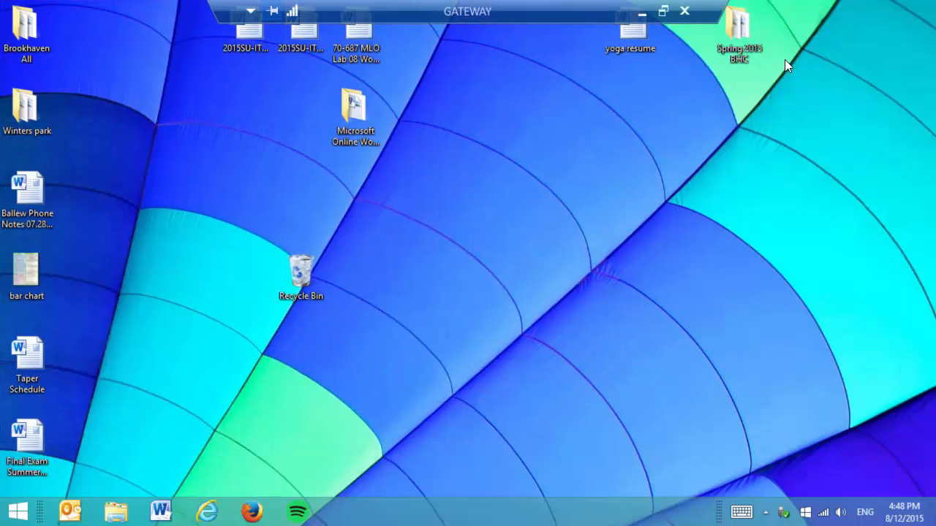
mouse_move(539, 161)
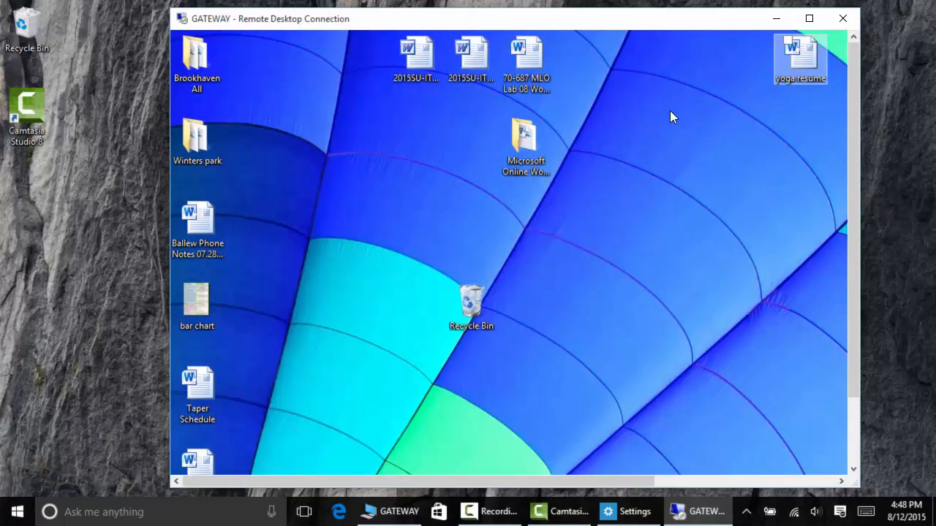
Scroll the windowed session to the remote taskbar and bring up GATEWAY's Start screen
scroll(down, 3)
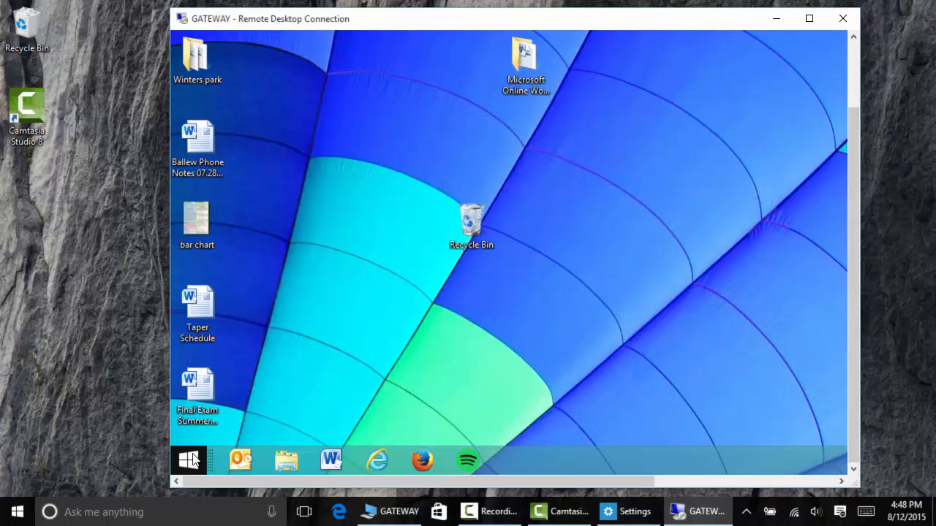
click(188, 459)
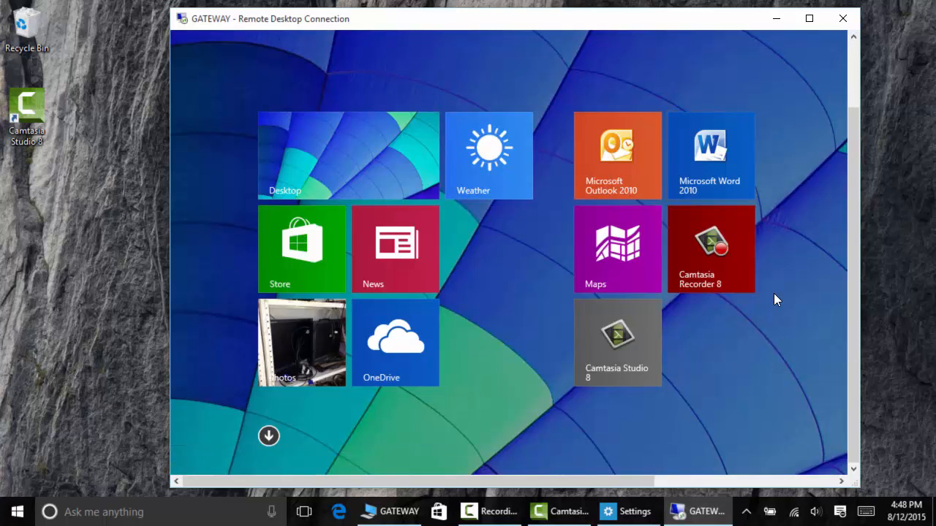
mouse_move(481, 360)
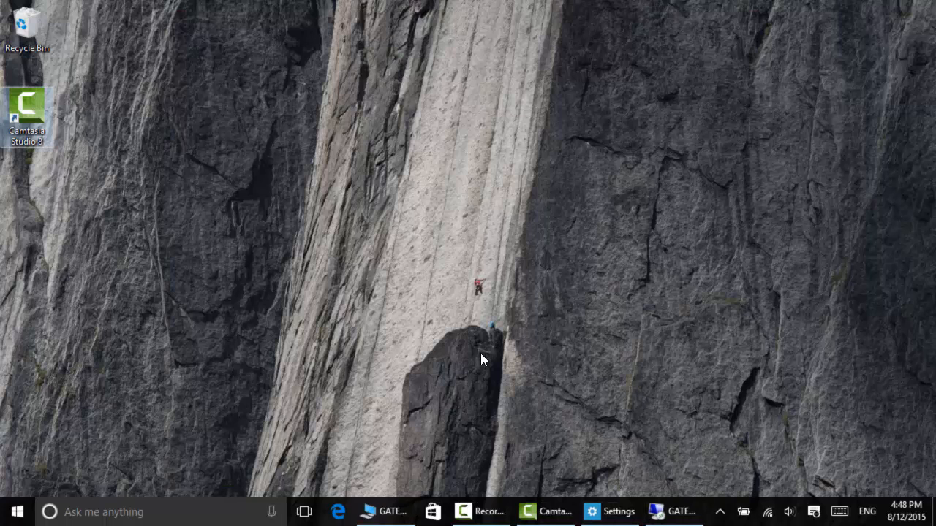
mouse_move(618, 511)
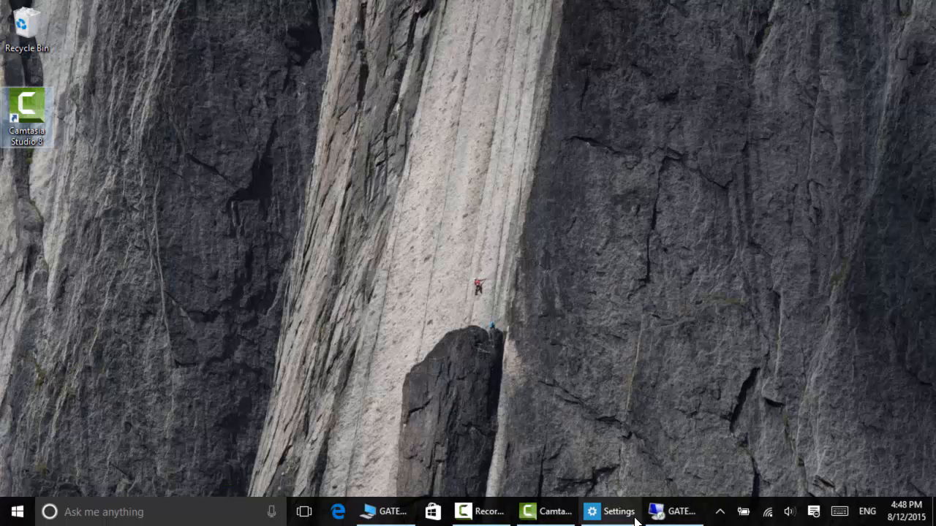
Restore the minimized GATEWAY session from the Windows 10 taskbar
click(673, 512)
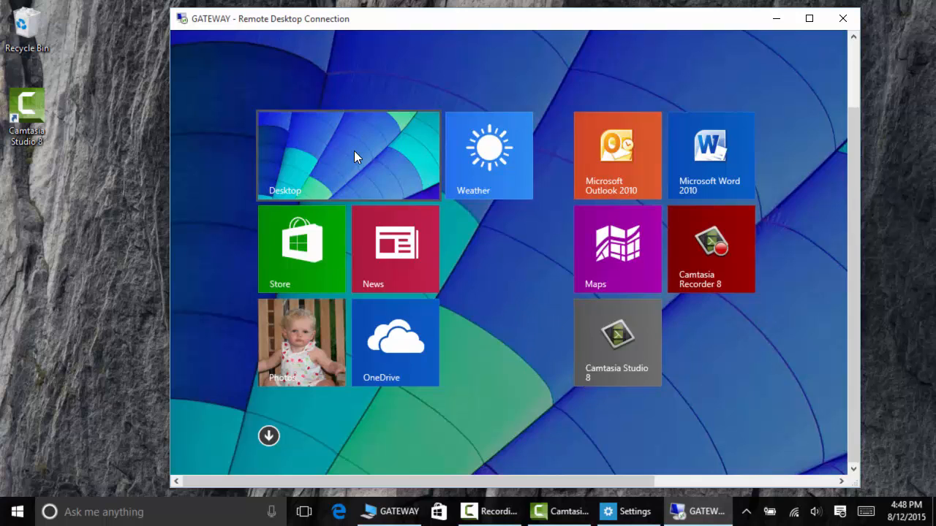
Go to GATEWAY's desktop via the Desktop tile and launch Firefox showing Google
click(347, 155)
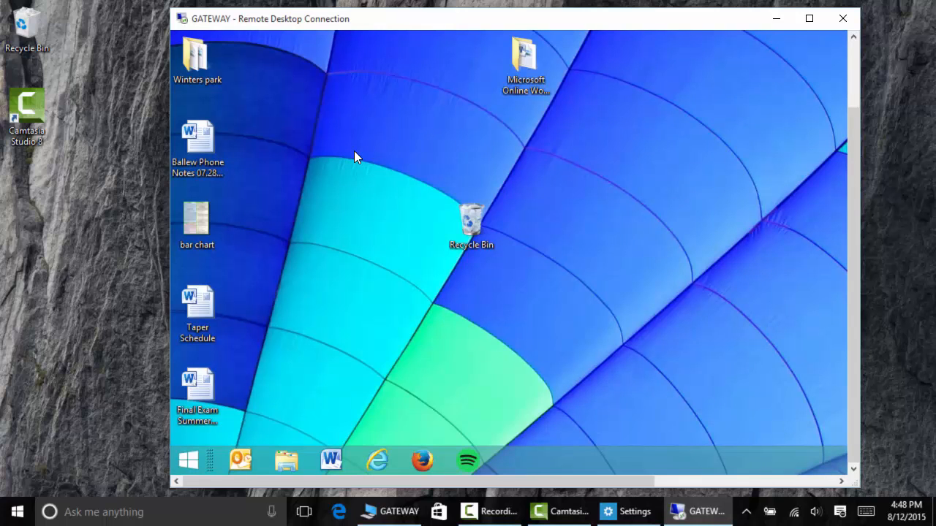
mouse_move(421, 336)
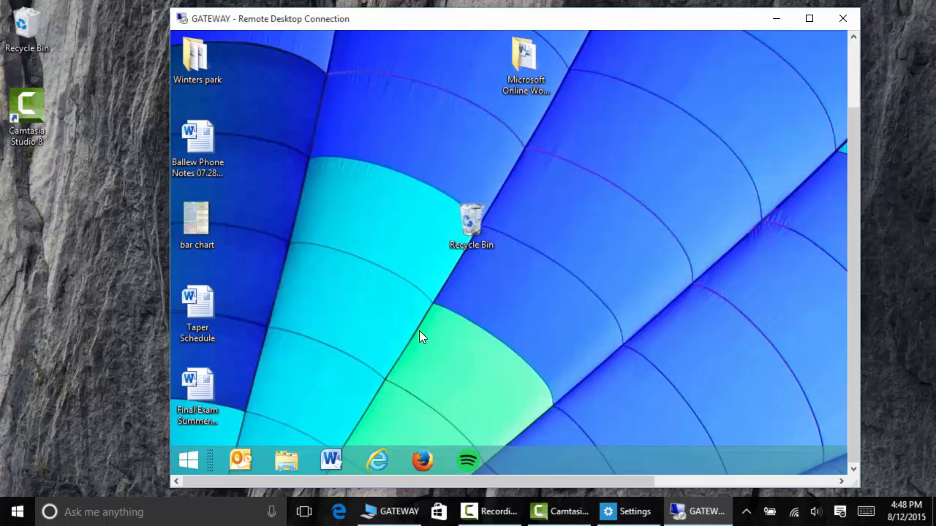
mouse_move(416, 339)
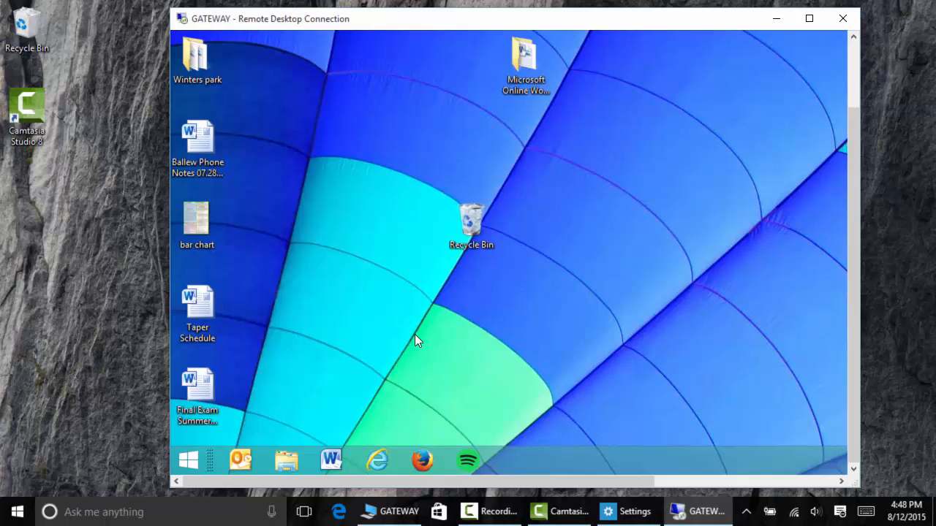
click(240, 461)
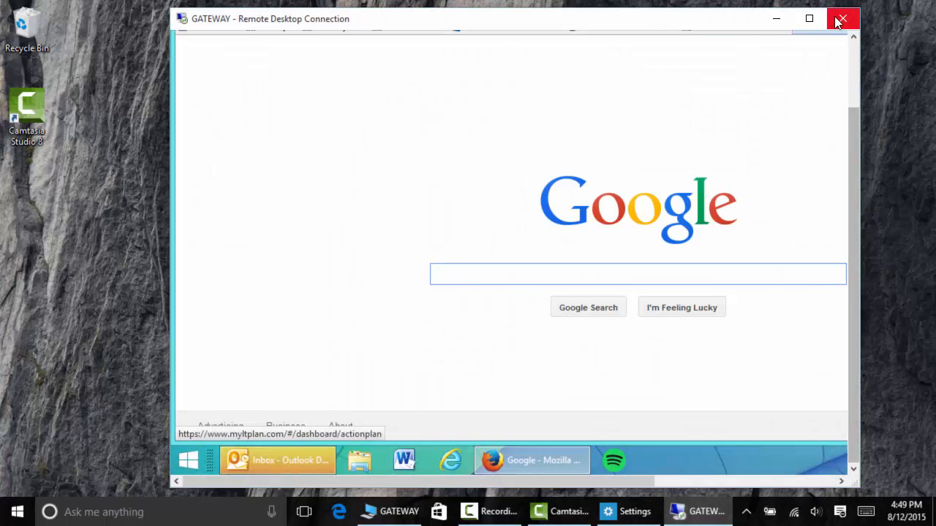
Close the GATEWAY session and confirm the disconnect, returning to the Windows 10 desktop
click(842, 18)
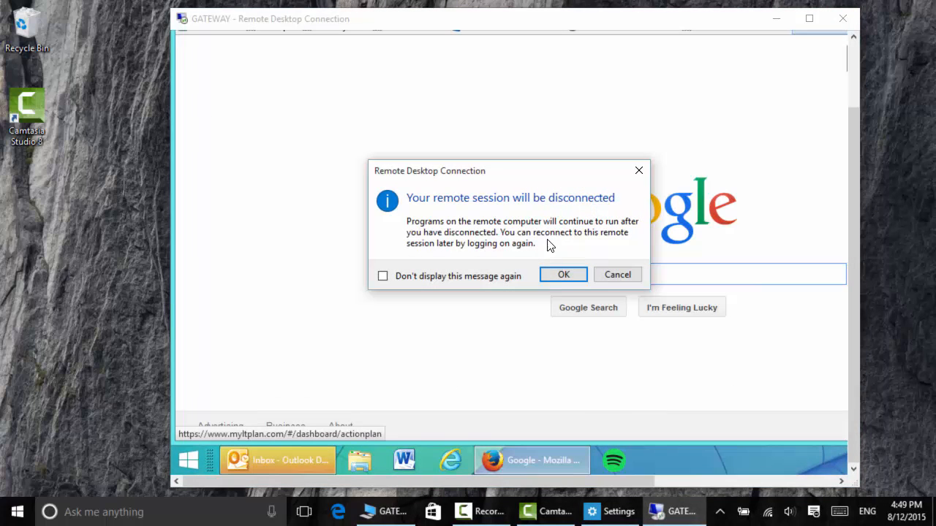
click(563, 275)
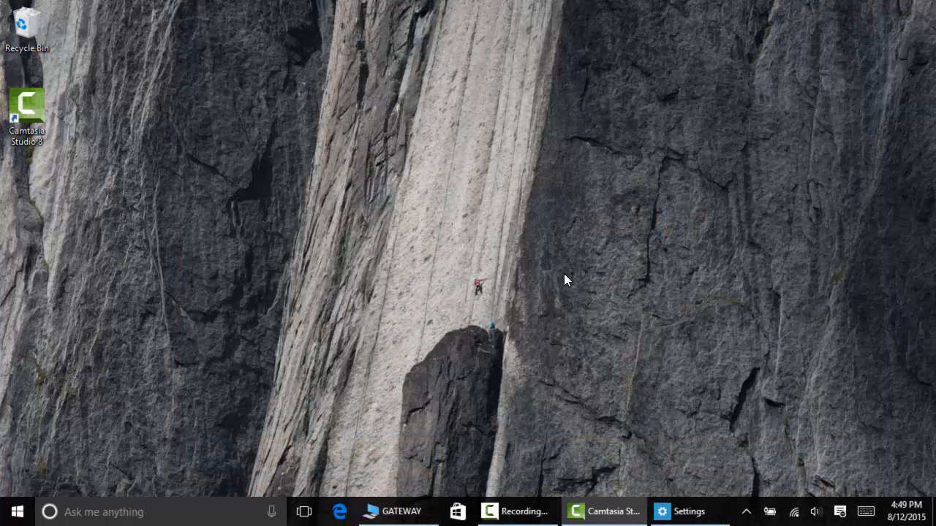
mouse_move(608, 251)
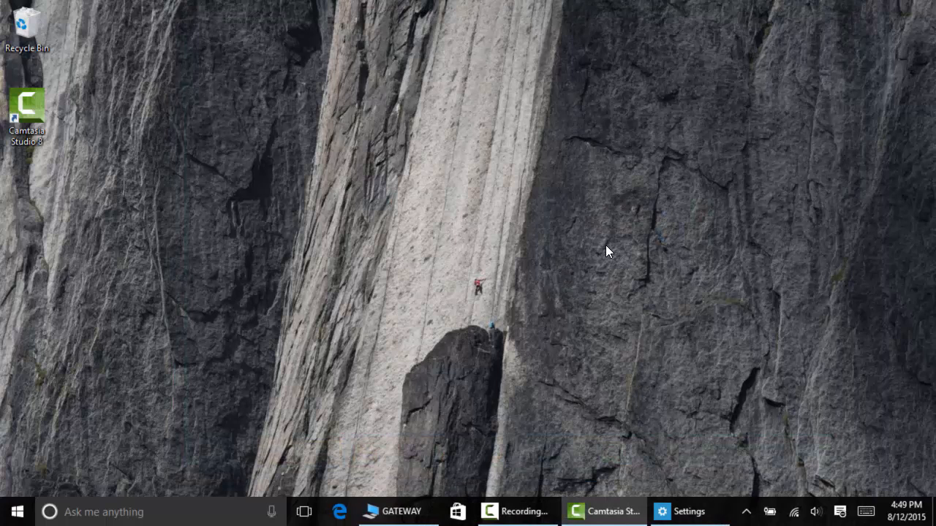